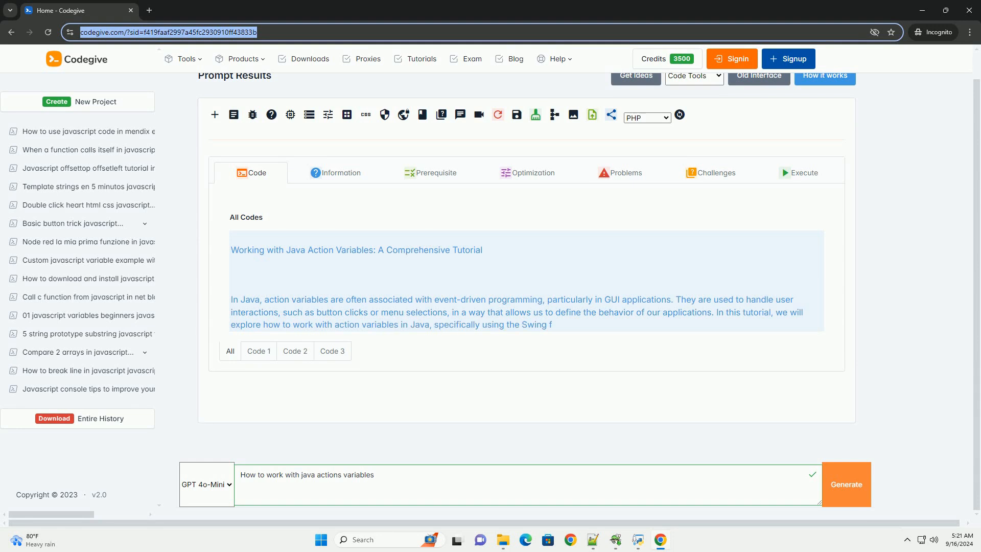
pyautogui.scroll(-3)
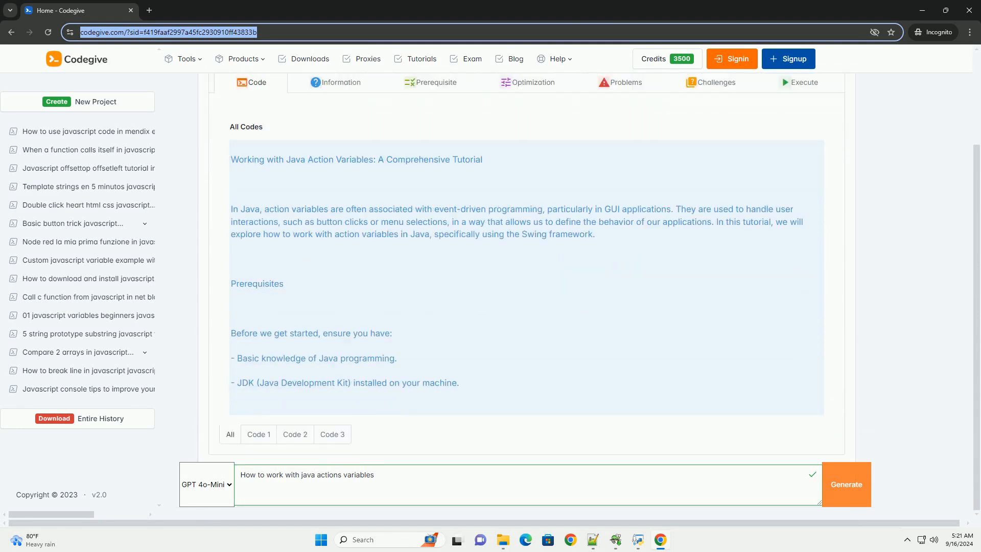
pyautogui.scroll(-3)
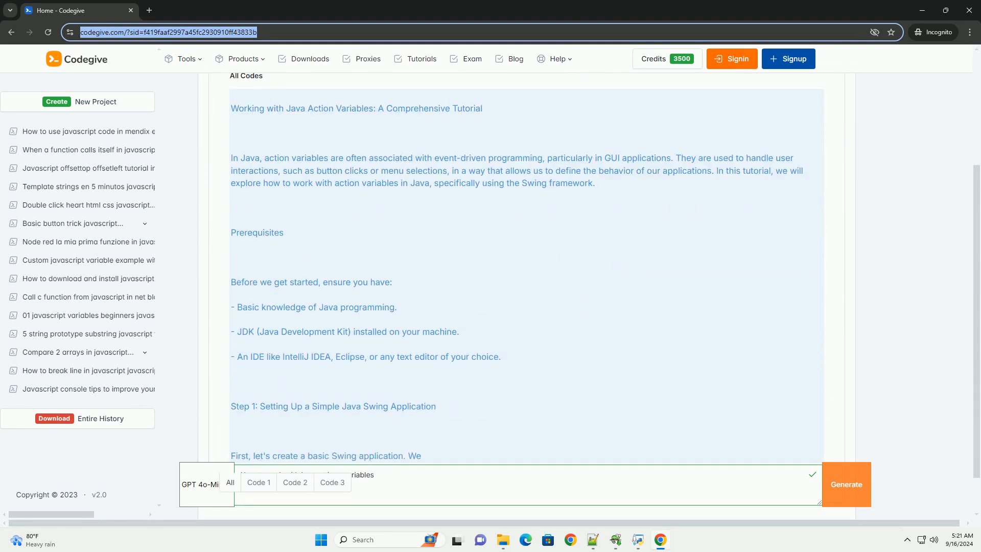
pyautogui.scroll(-3)
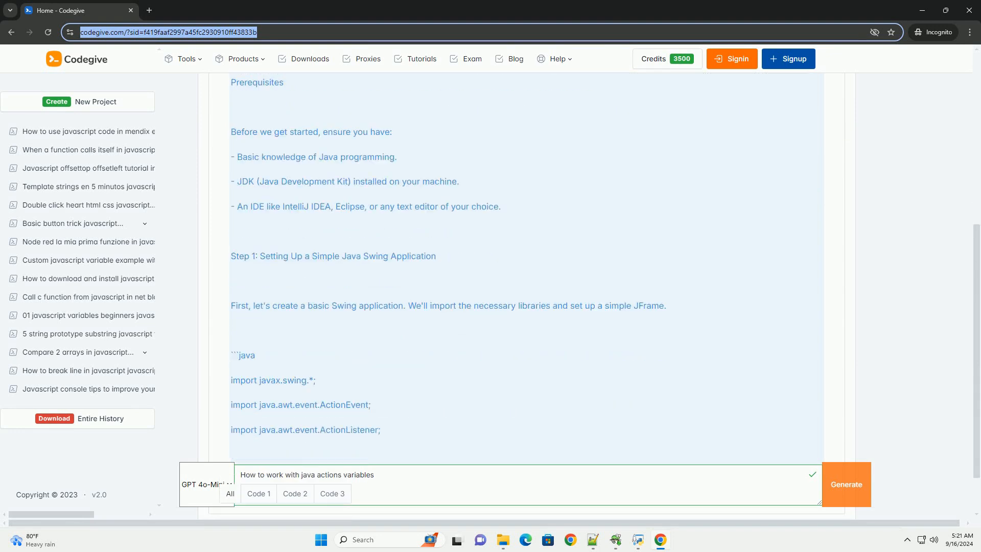
pyautogui.scroll(-3)
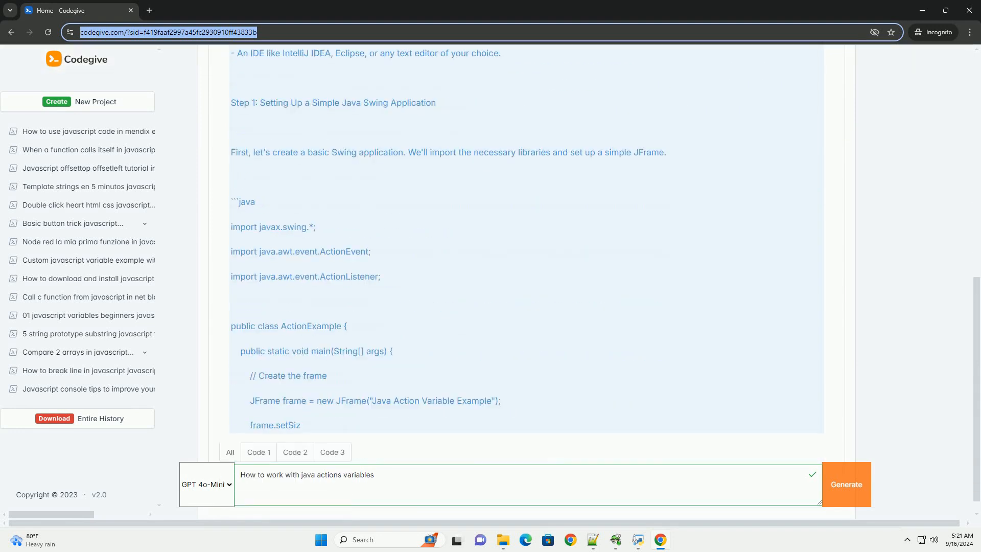
pyautogui.scroll(-3)
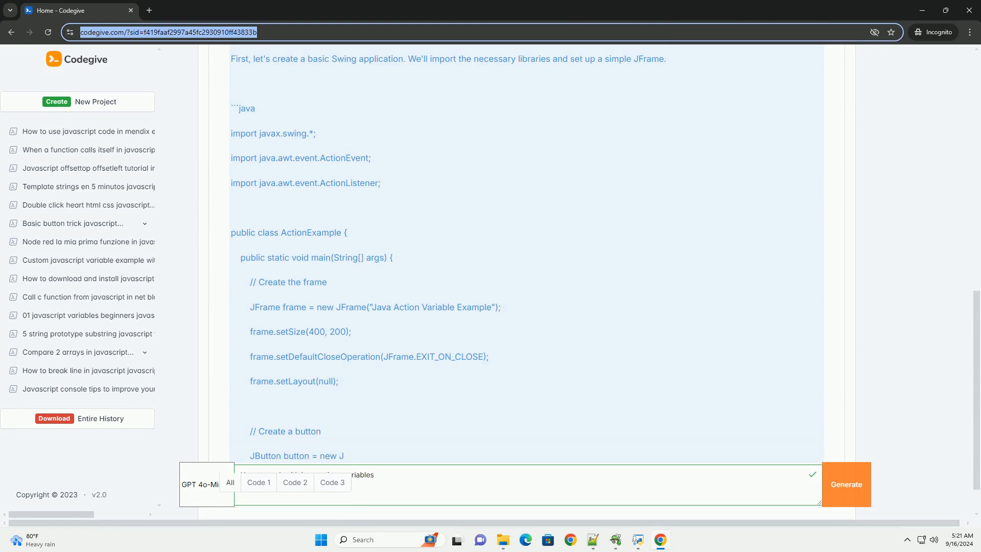
pyautogui.scroll(-3)
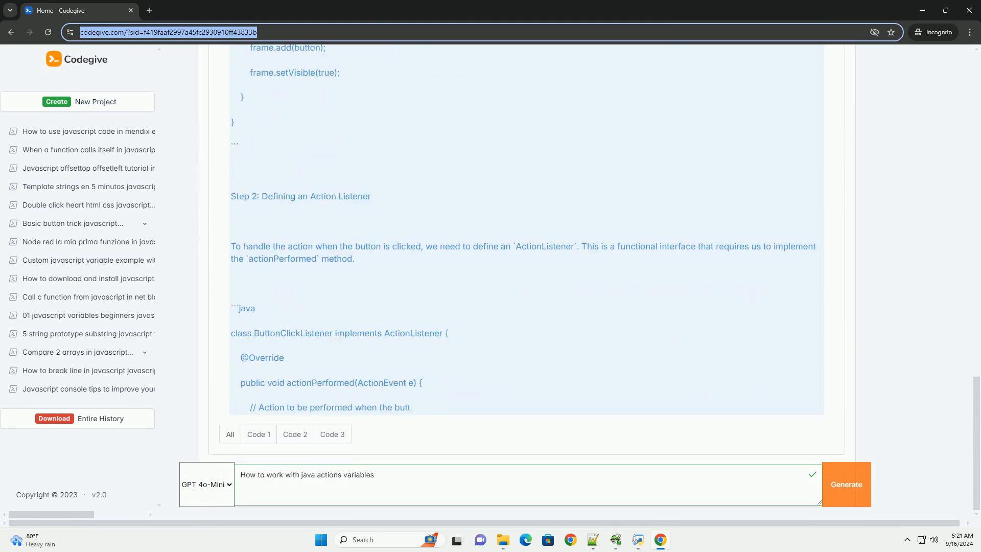
pyautogui.scroll(-3)
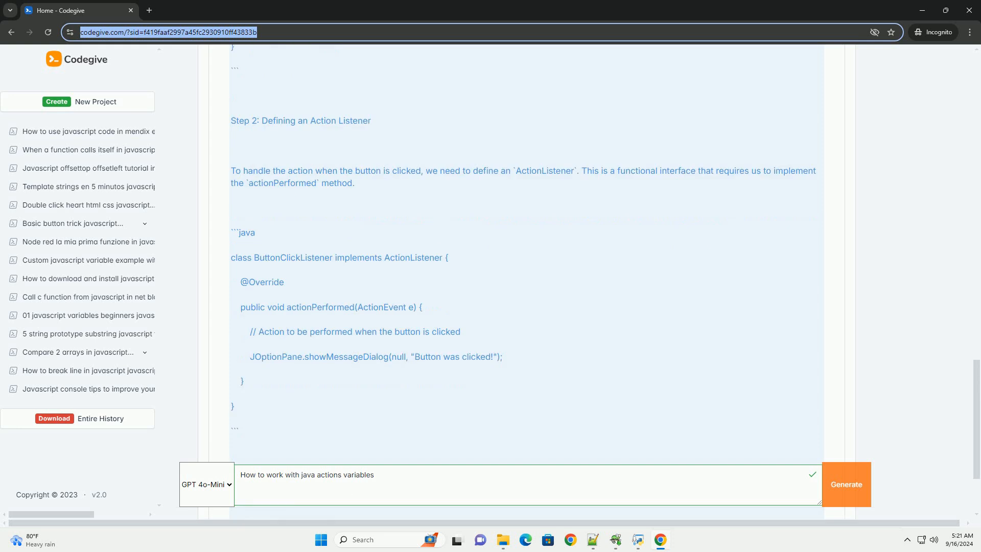
pyautogui.scroll(-3)
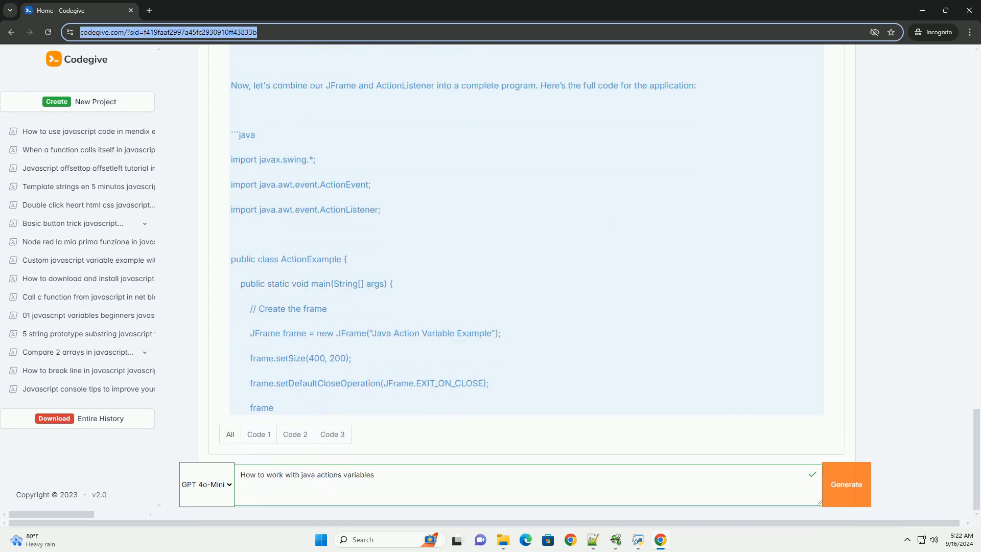
pyautogui.scroll(-3)
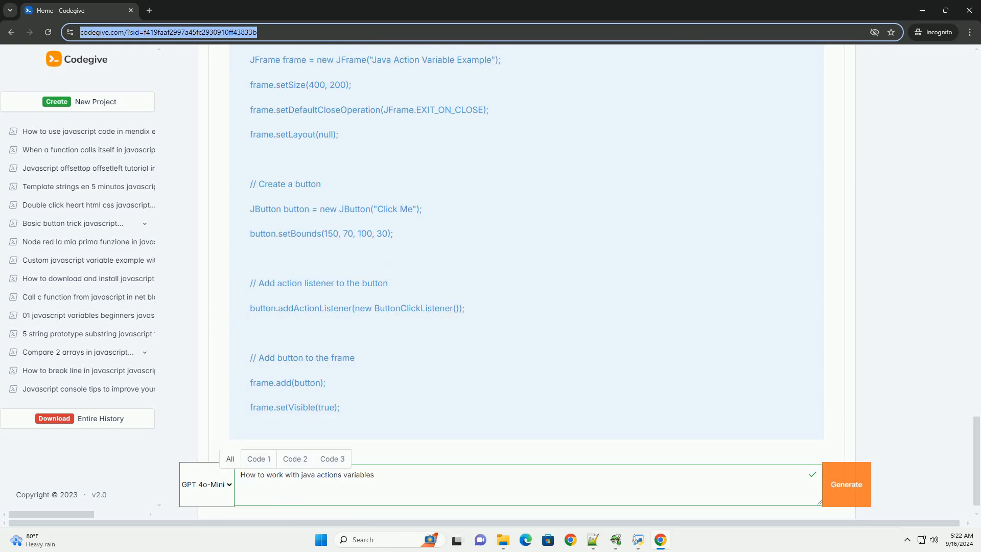
pyautogui.scroll(-3)
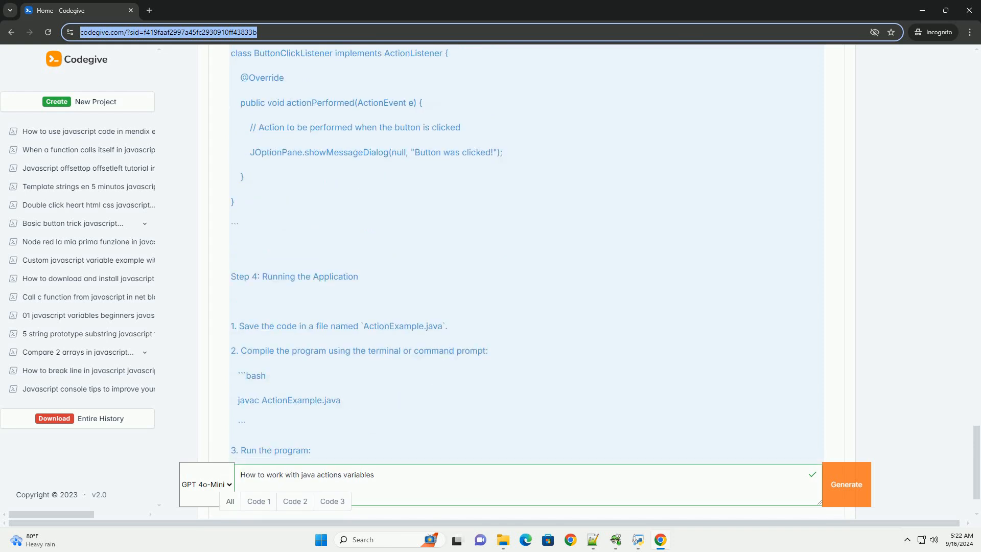
pyautogui.scroll(-3)
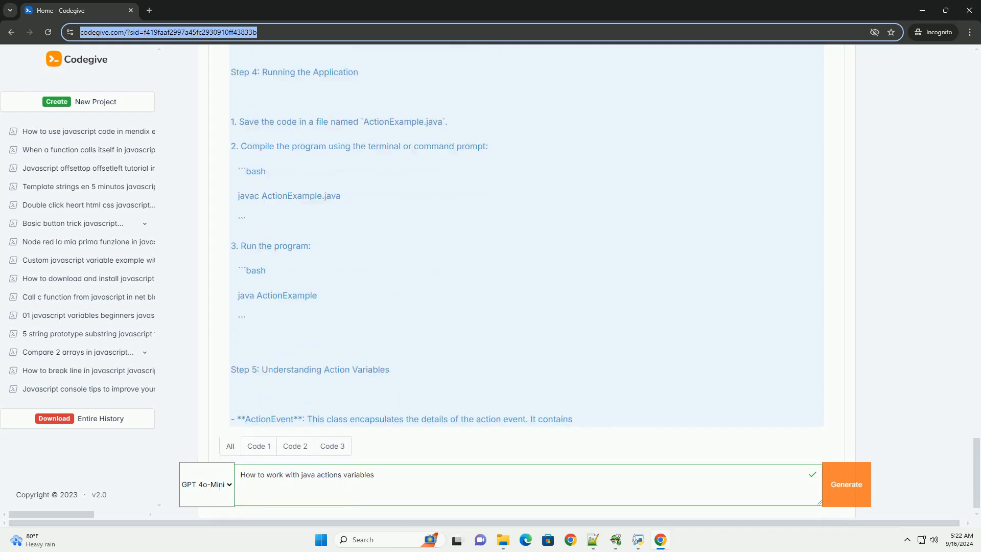
pyautogui.scroll(-3)
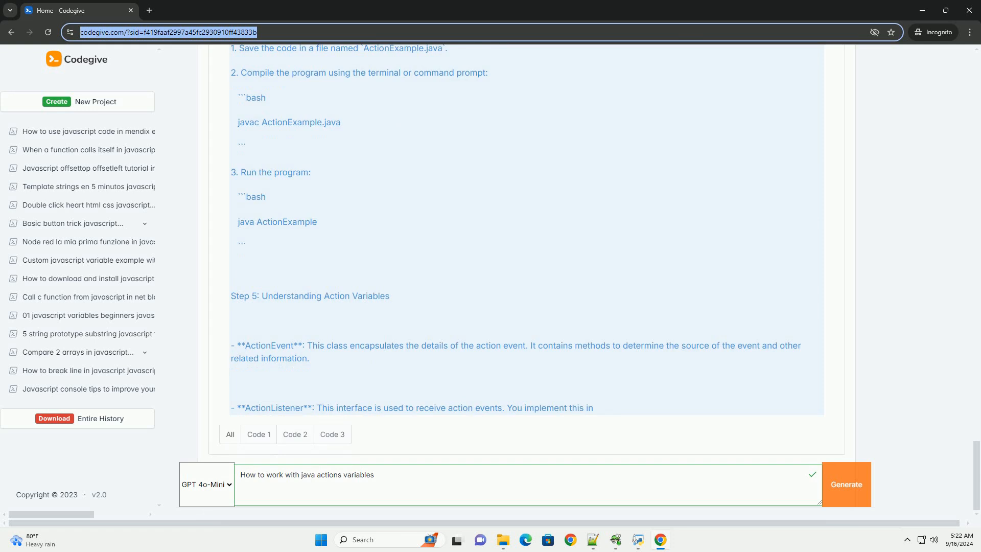
pyautogui.scroll(-3)
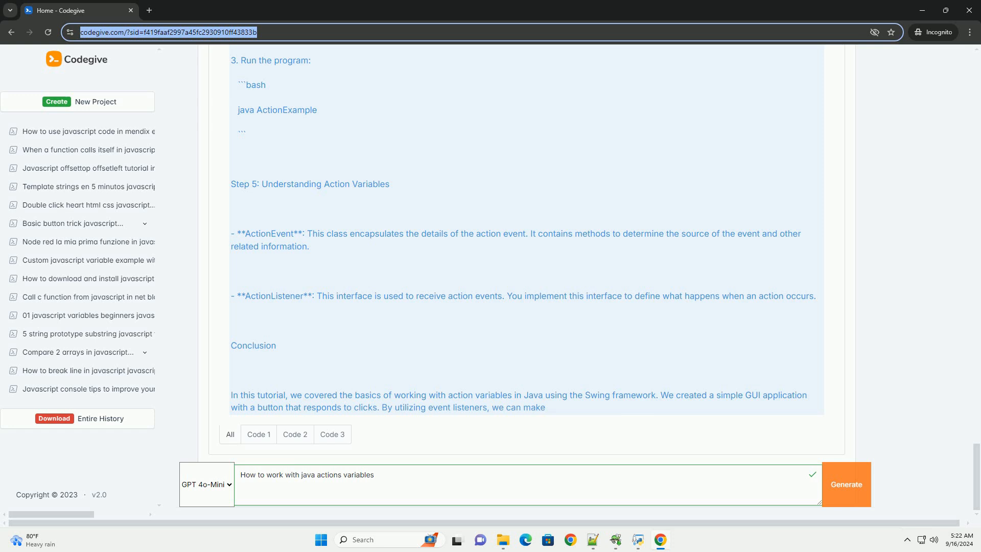
pyautogui.scroll(-3)
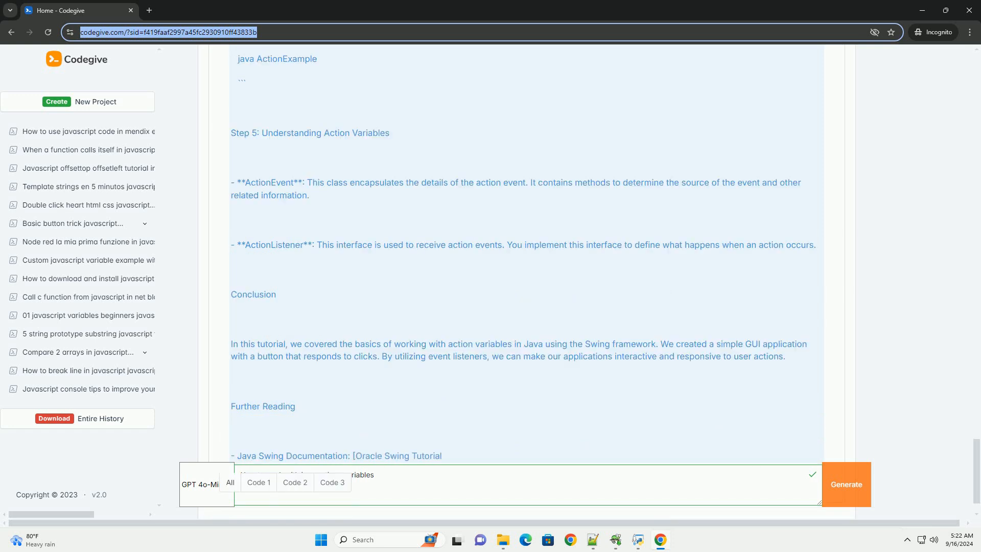
pyautogui.scroll(-3)
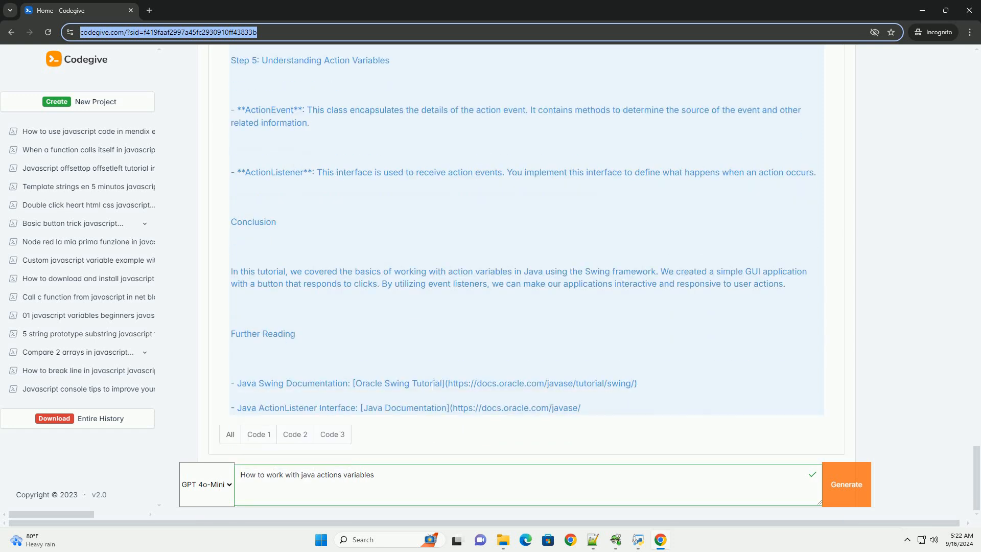
pyautogui.scroll(-3)
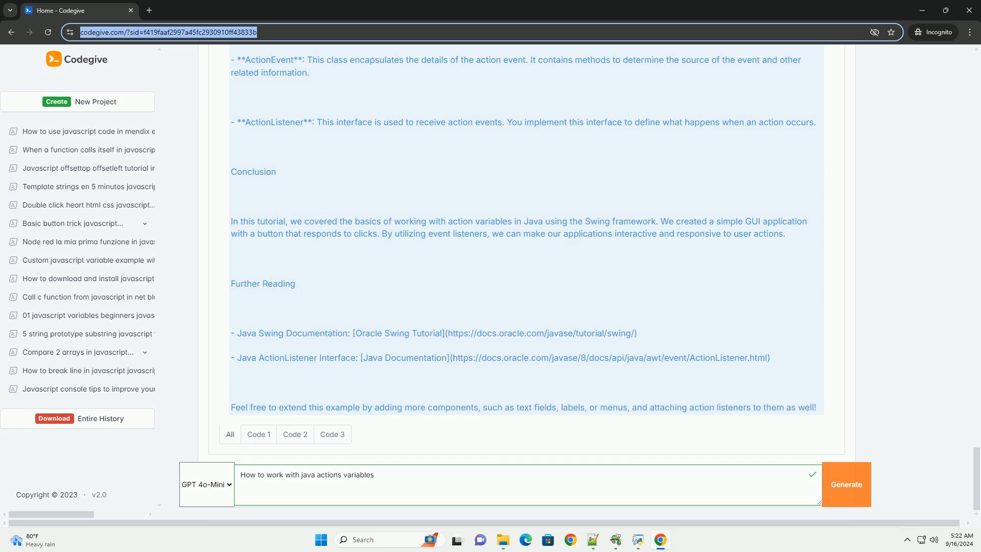